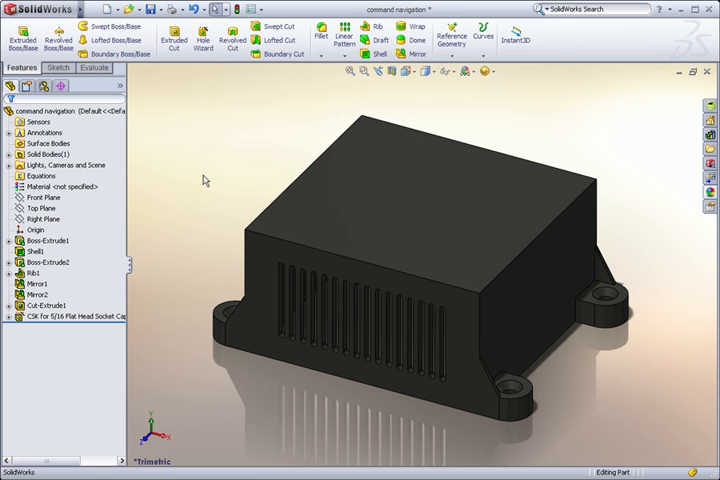
- Begin a new sketch on the enclosure's flat top face
left_click(42, 196)
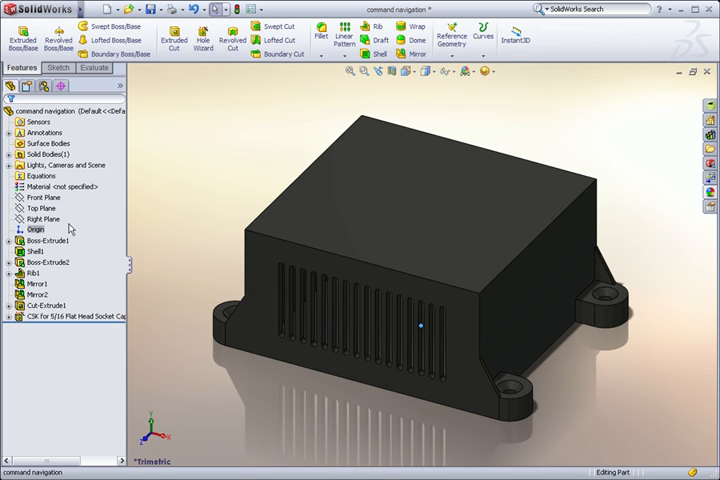
left_click(36, 284)
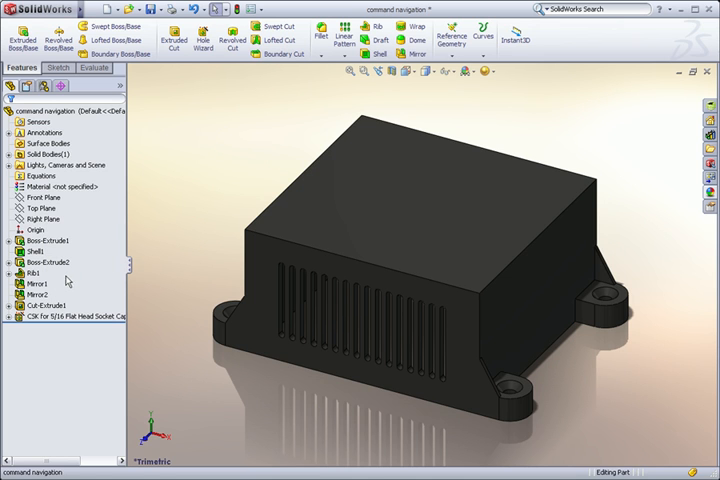
left_click(288, 240)
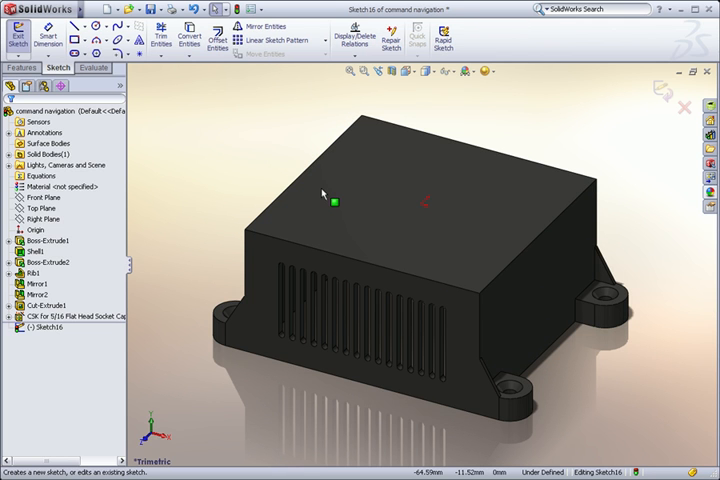
- Draw a centre rectangle on the top face, confirm its dimension and exit the sketch
right_click(336, 196)
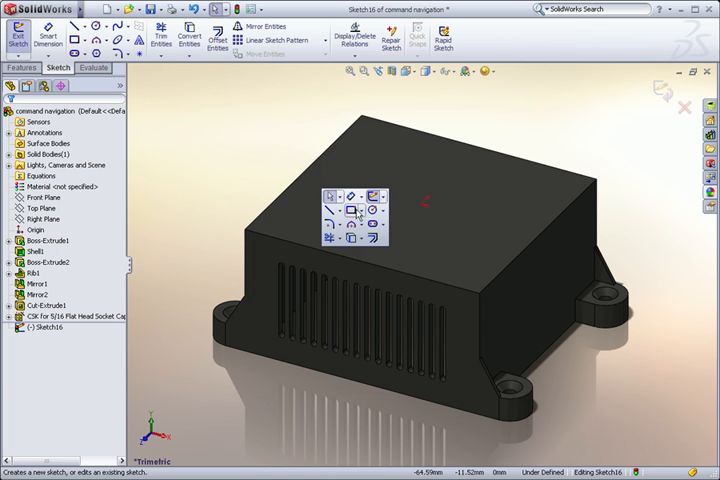
left_click(364, 208)
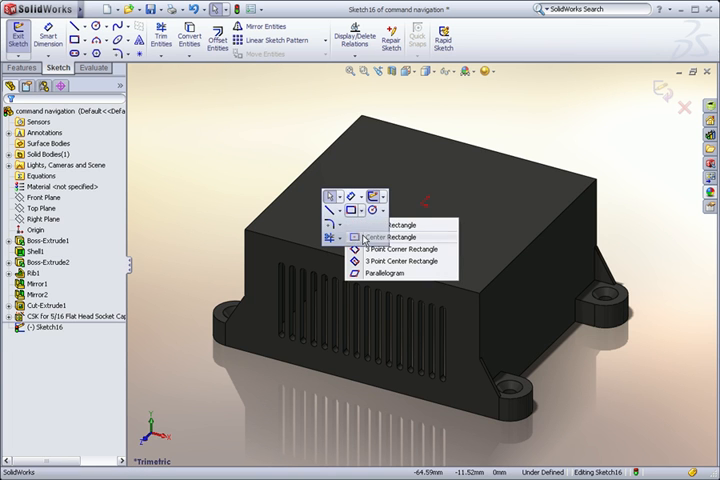
left_click(402, 236)
type("80")
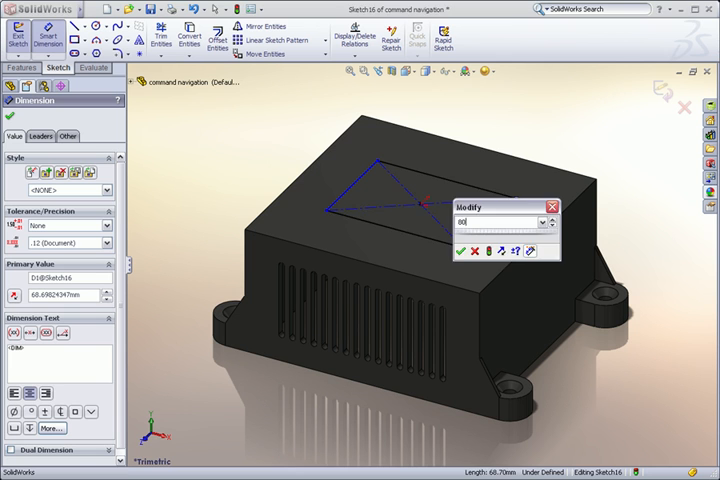
left_click(464, 250)
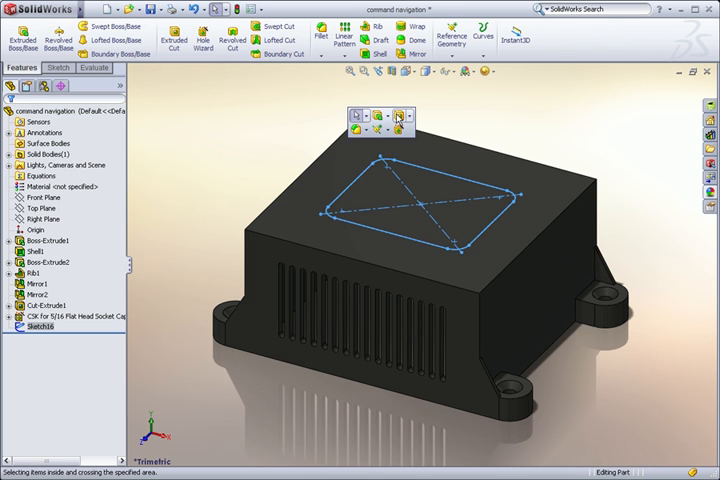
- Extrude-cut the rectangle through the top, leaving a rectangular opening into the hollow interior
left_click(400, 116)
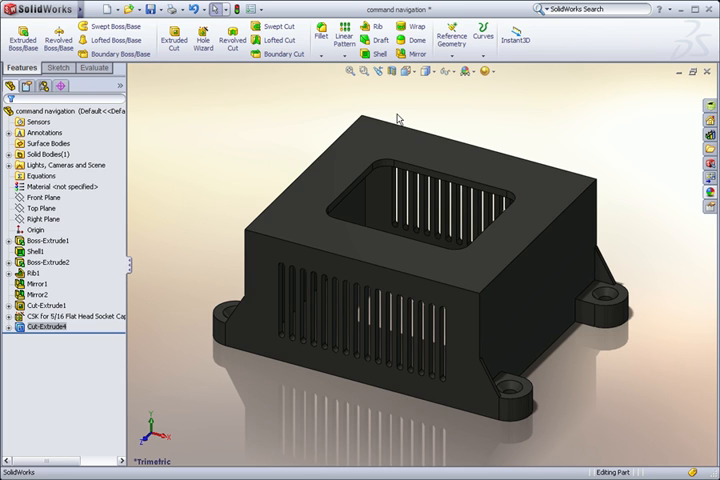
left_click(400, 118)
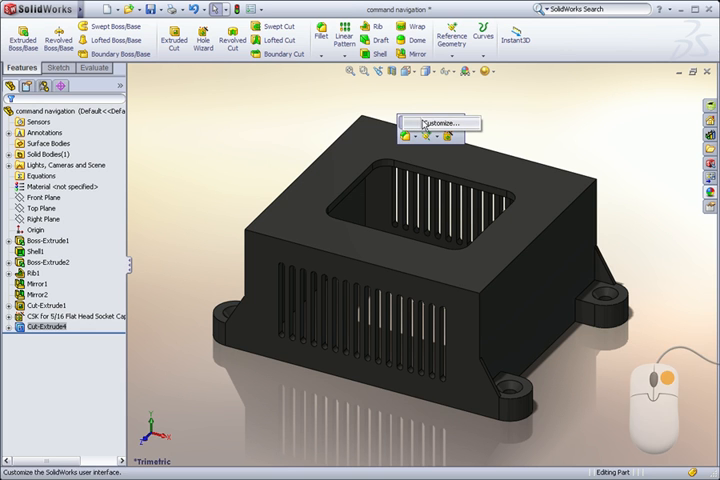
left_click(442, 122)
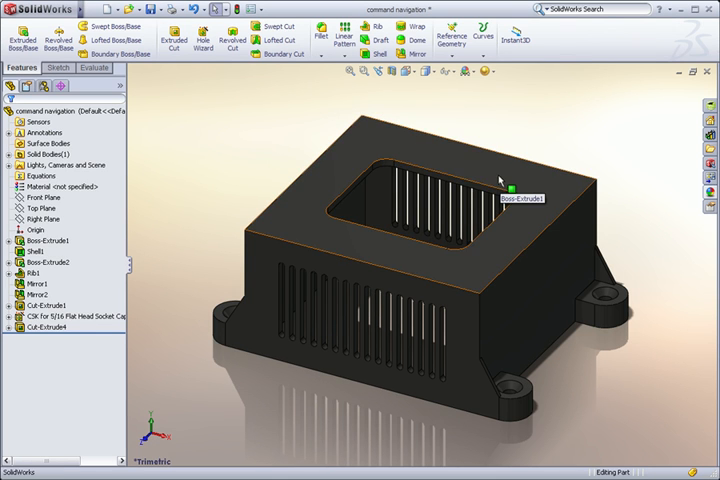
- Reopen the cut's rectangle sketch for editing and bring up the sketch command list
right_click(490, 184)
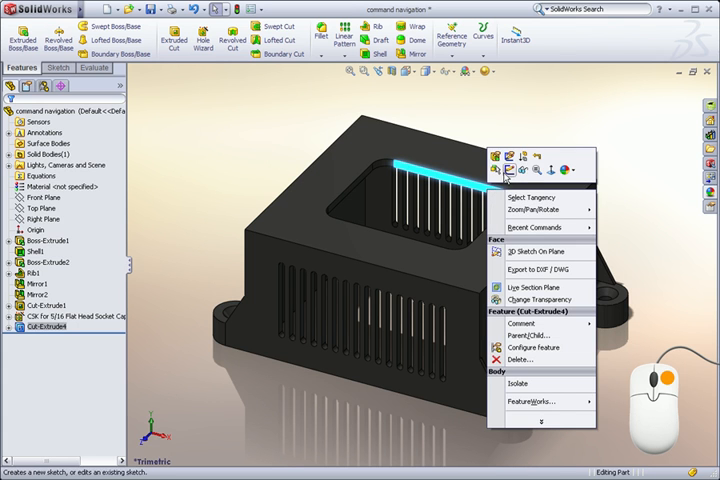
left_click(524, 252)
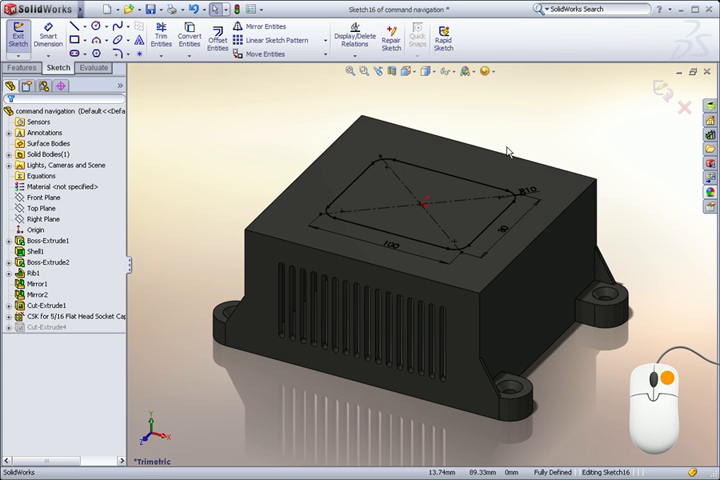
right_click(510, 150)
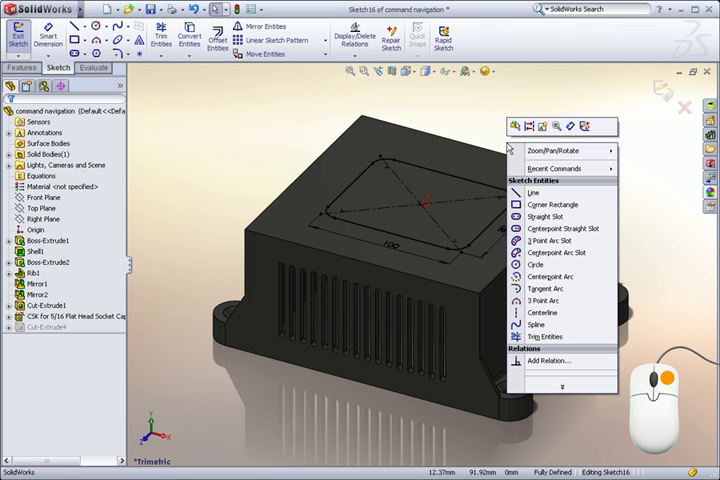
mouse_move(558, 228)
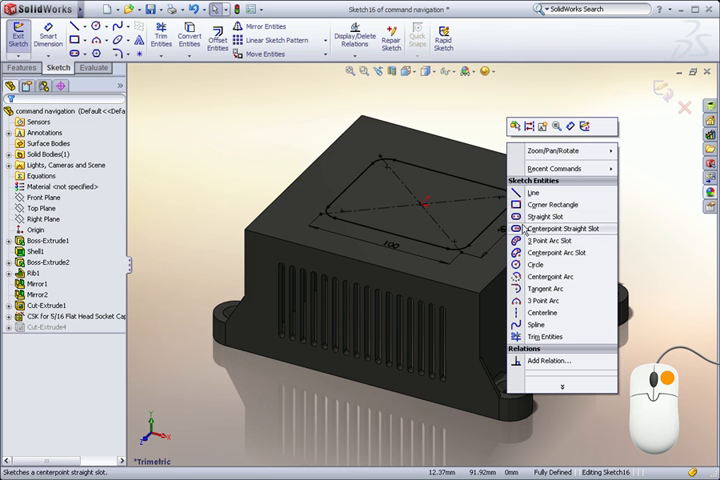
mouse_move(556, 336)
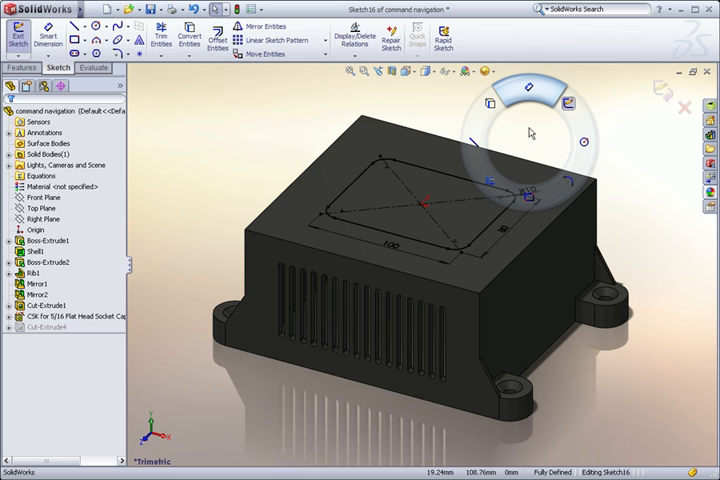
mouse_move(524, 140)
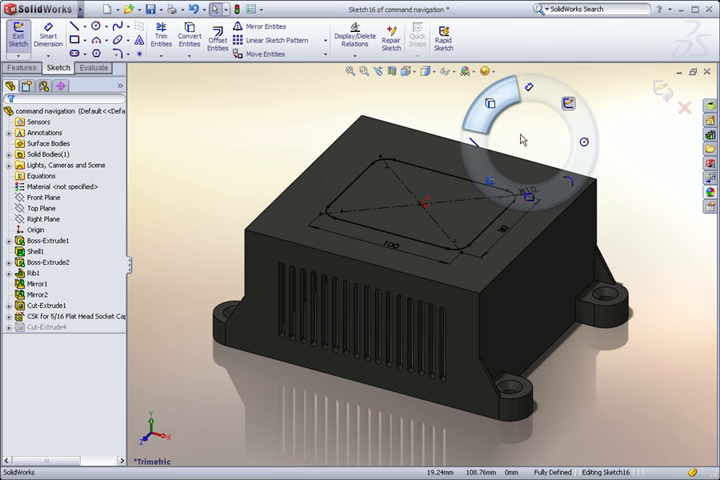
mouse_move(536, 144)
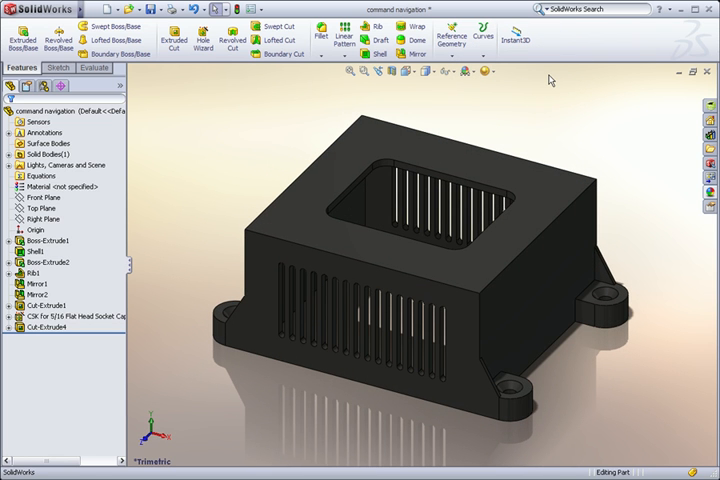
- Abandon a boss extrude and start a Fillet feature ready for edge selection
key("Alt")
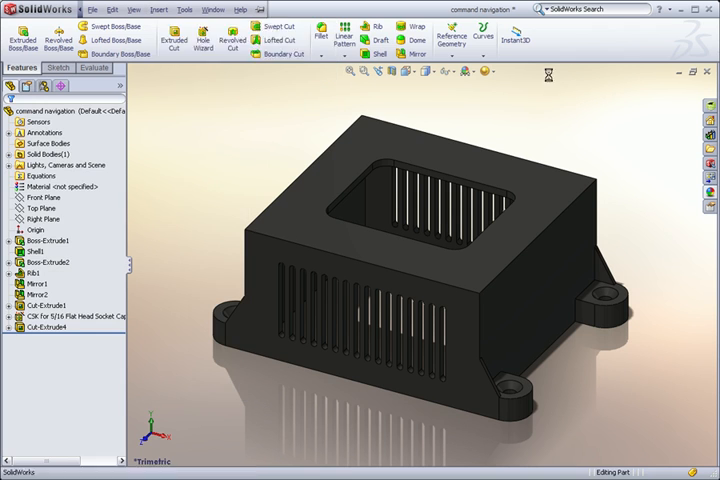
left_click(22, 30)
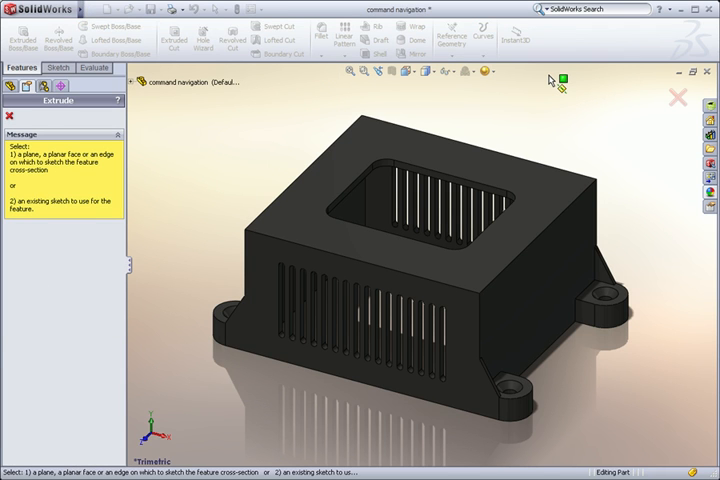
left_click(678, 96)
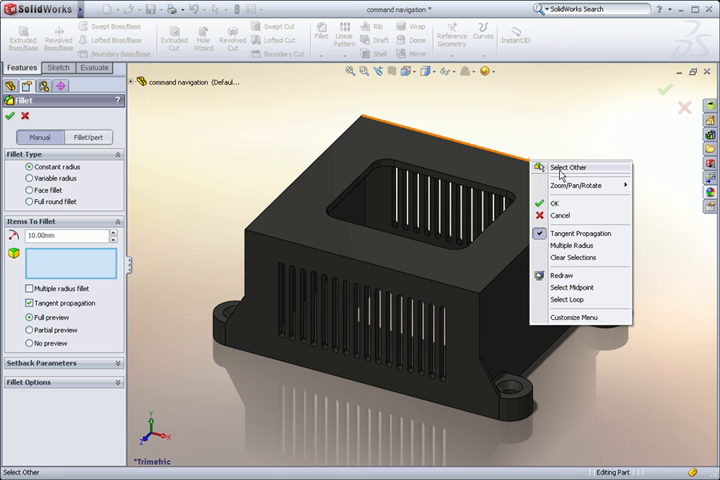
- Pick the enclosure's outer top edge loop for the fillet so the rounding preview appears
left_click(574, 300)
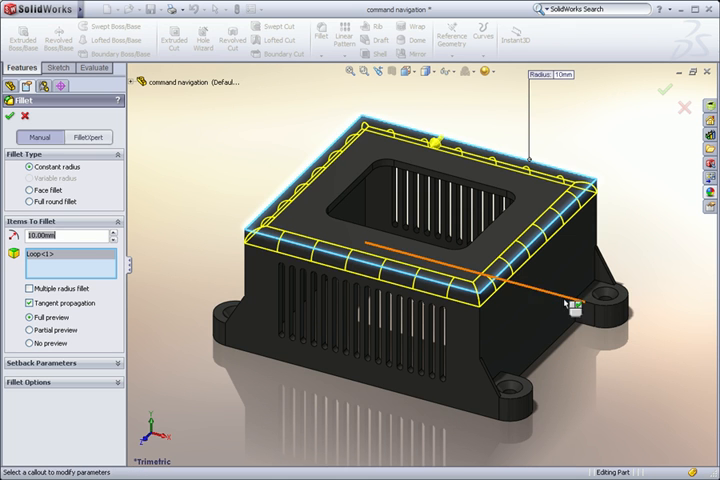